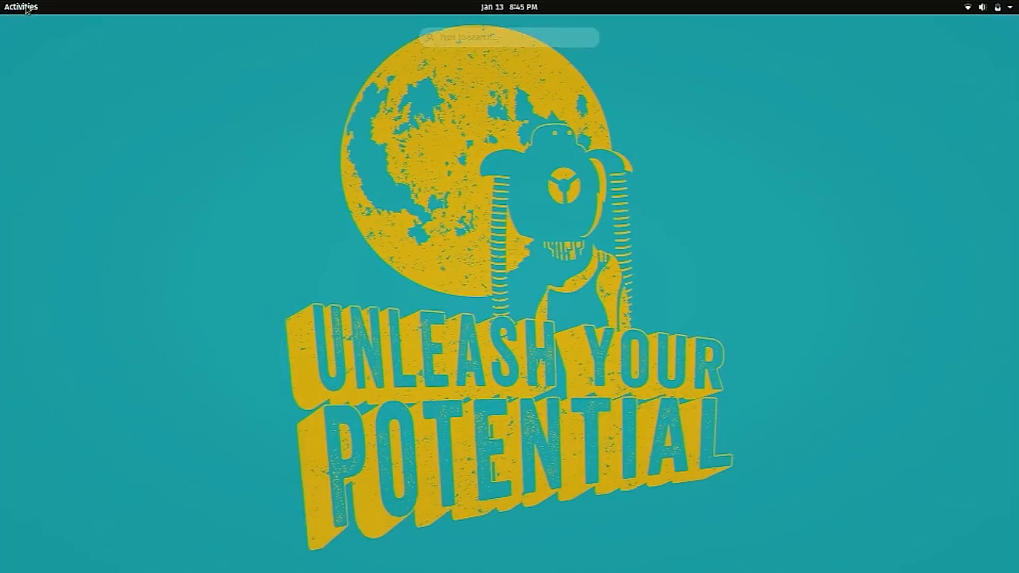
click(19, 7)
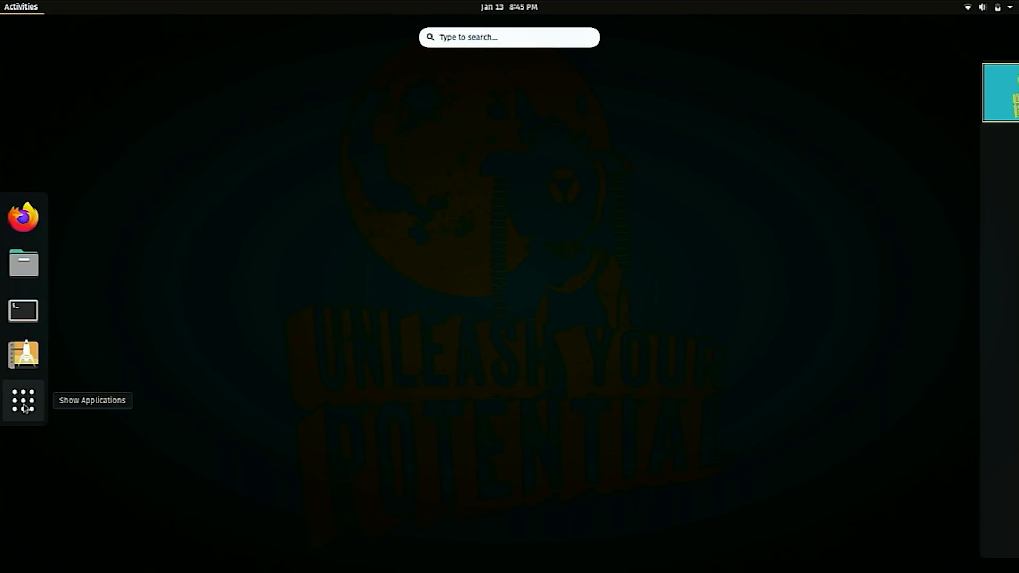
click(20, 6)
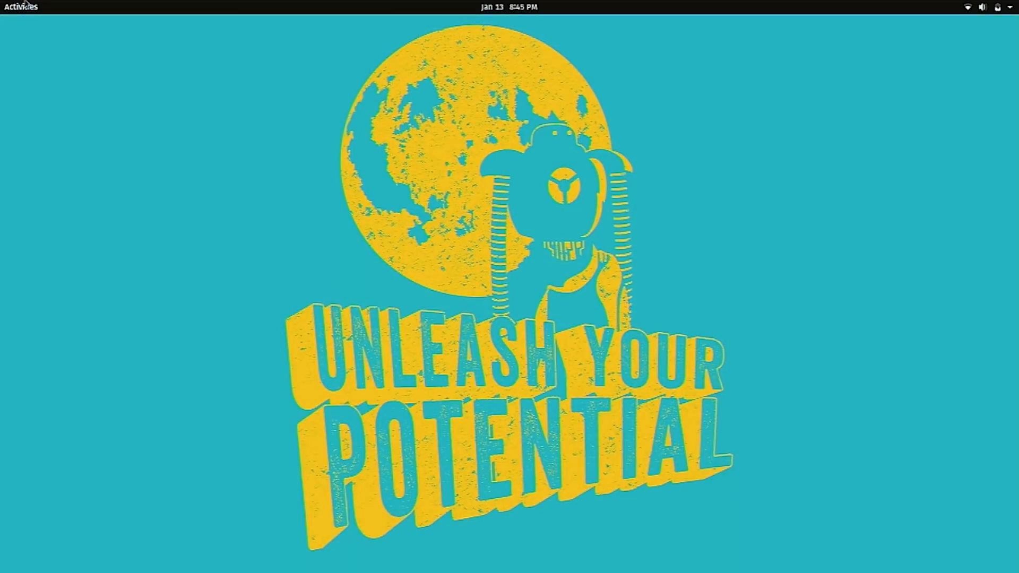